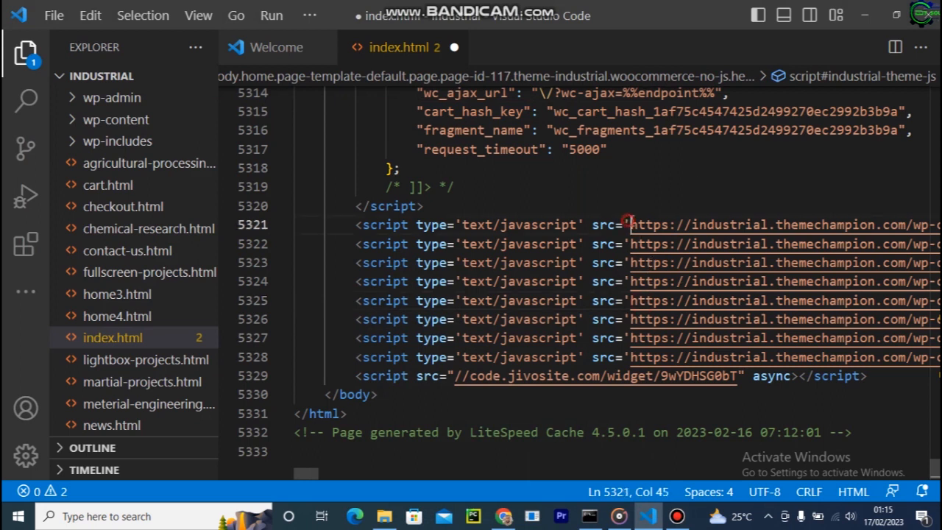
left_click_drag(629, 224, 883, 223)
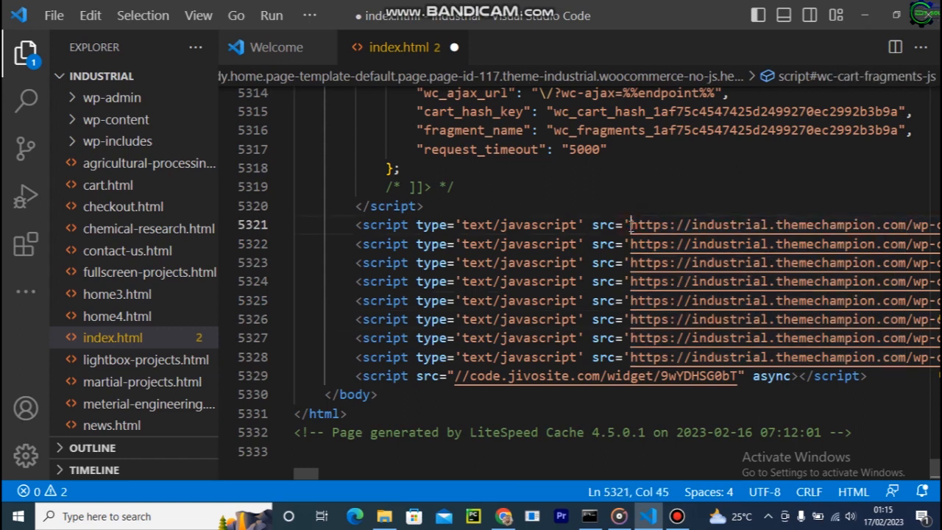
left_click_drag(630, 224, 768, 224)
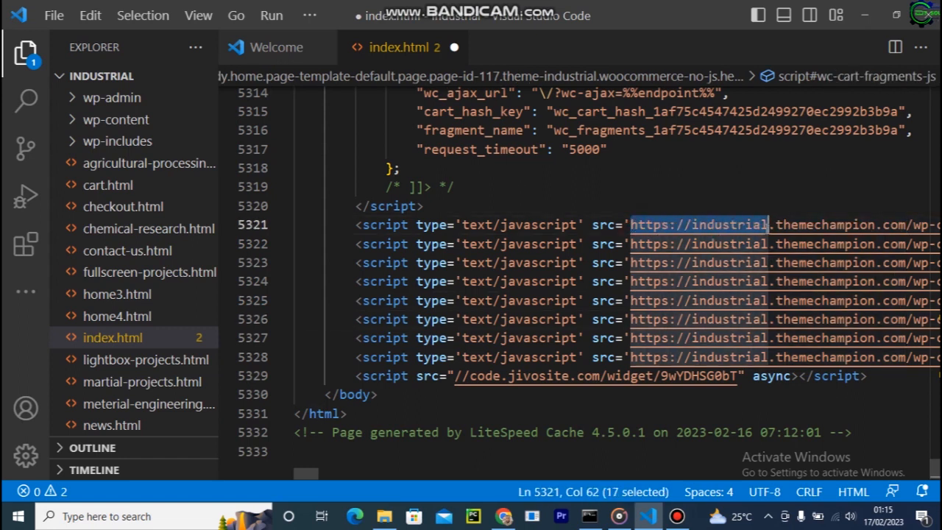
left_click_drag(768, 223, 905, 224)
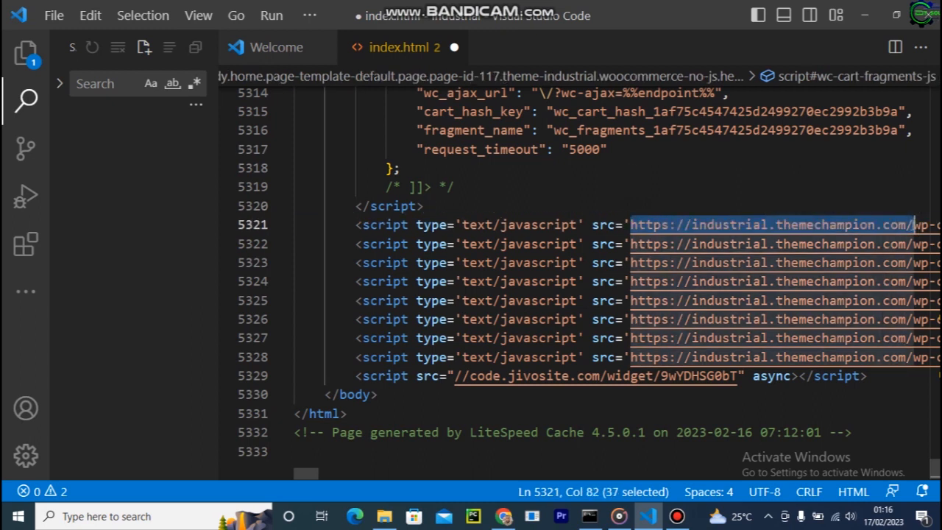
left_click(118, 82)
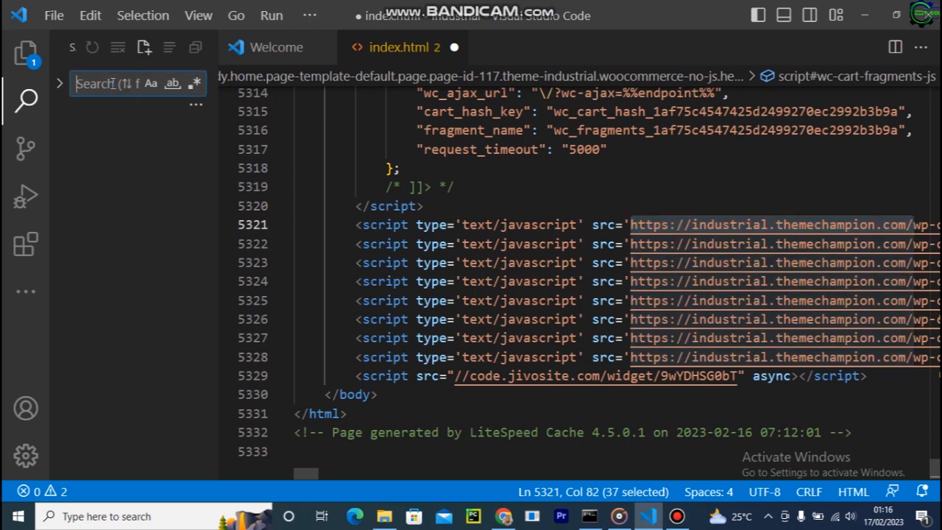
type("https://industrial.themechampion.com/")
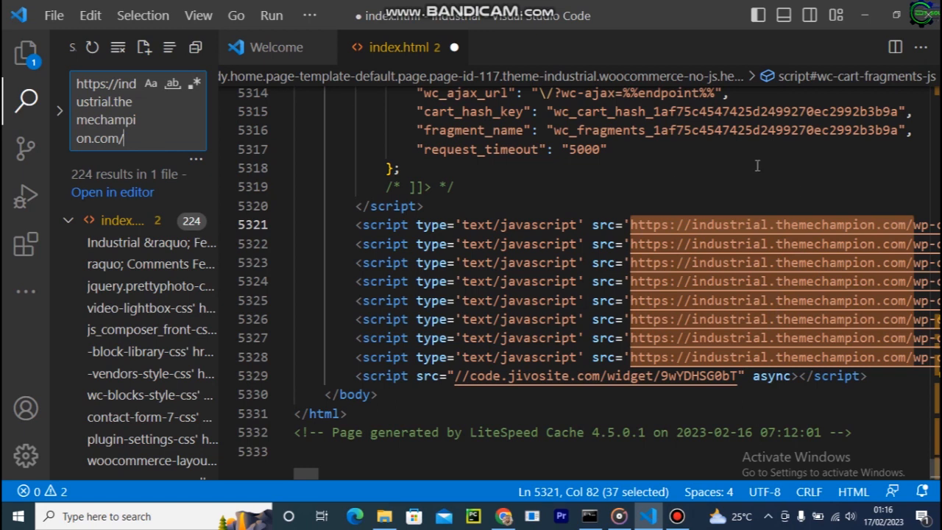
mouse_move(806, 382)
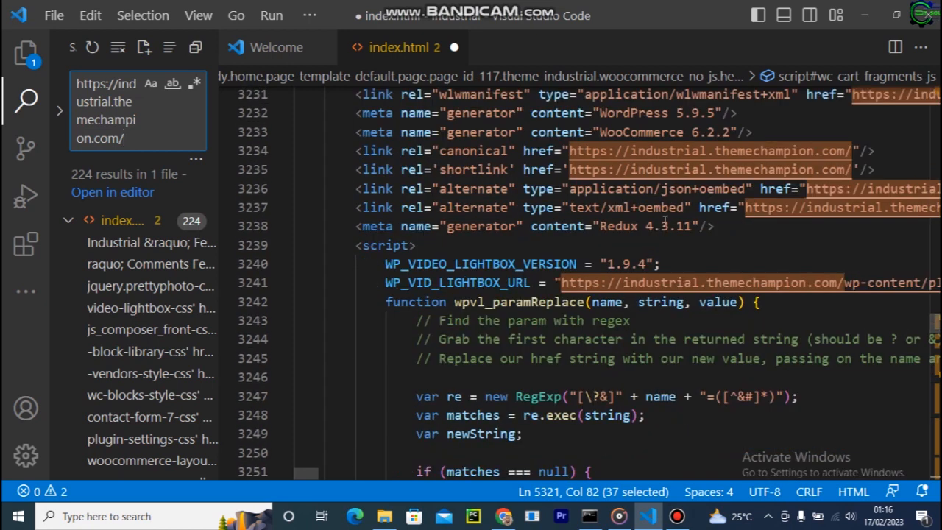
left_click(660, 263)
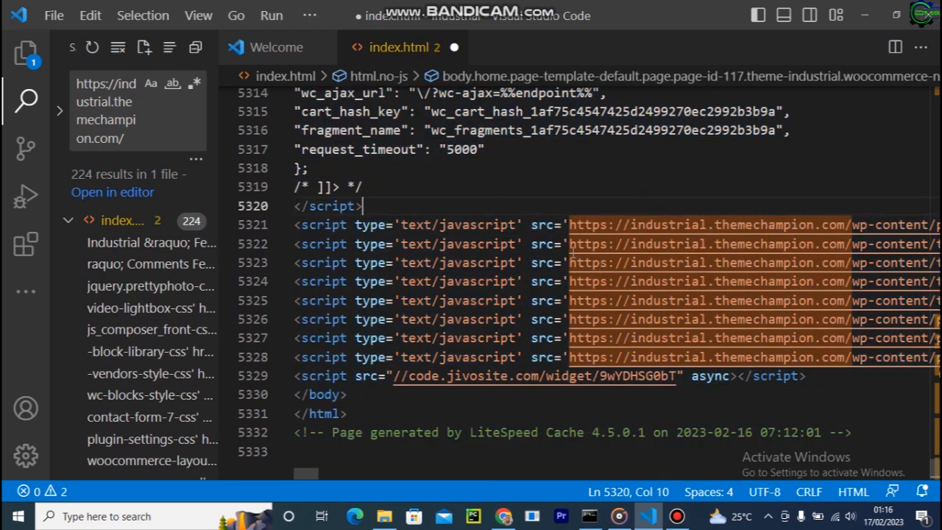
mouse_move(632, 294)
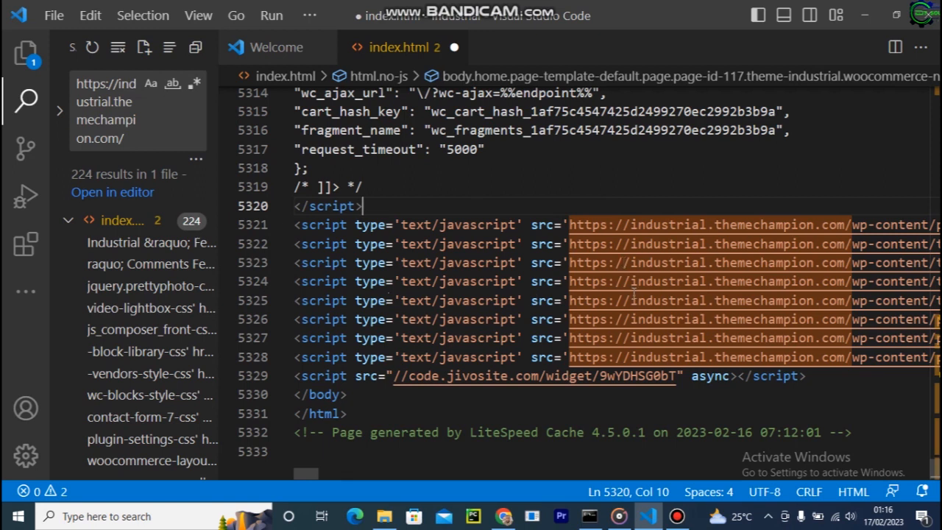
mouse_move(632, 281)
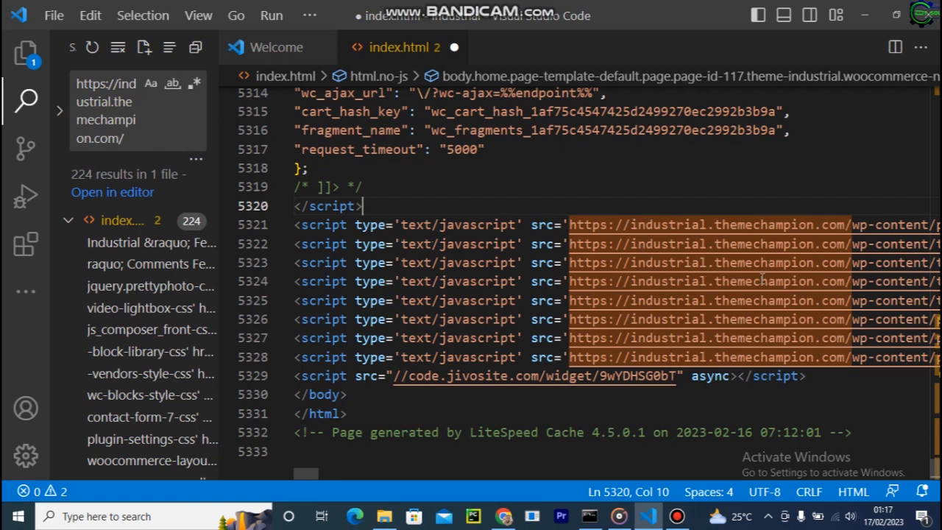
mouse_move(831, 224)
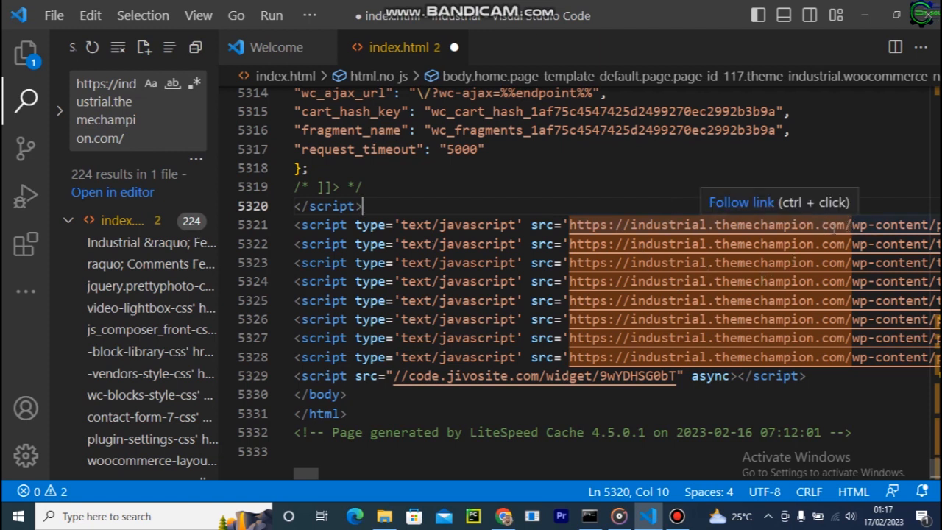
mouse_move(632, 146)
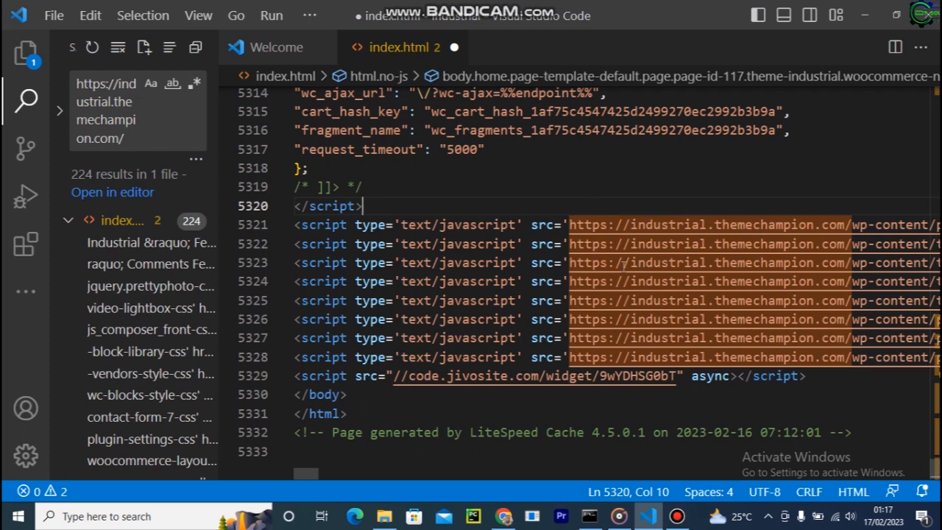
mouse_move(869, 191)
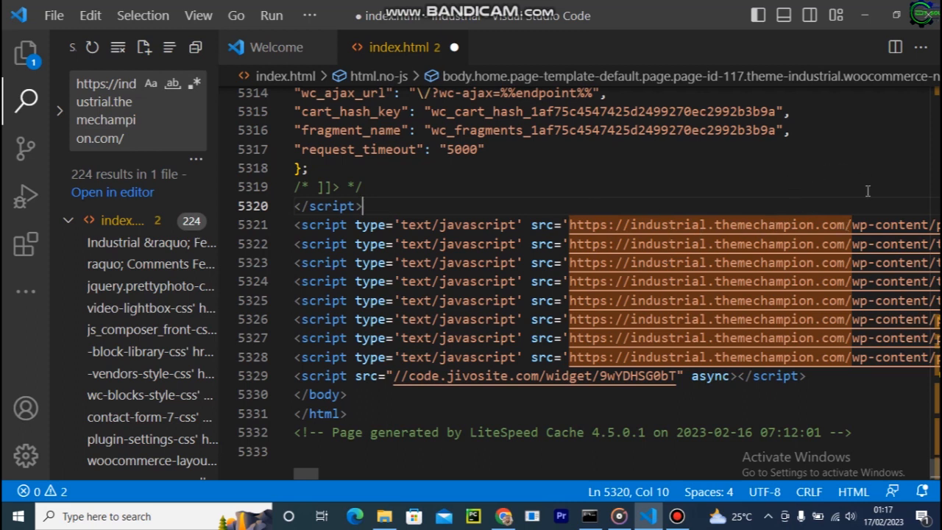
mouse_move(536, 256)
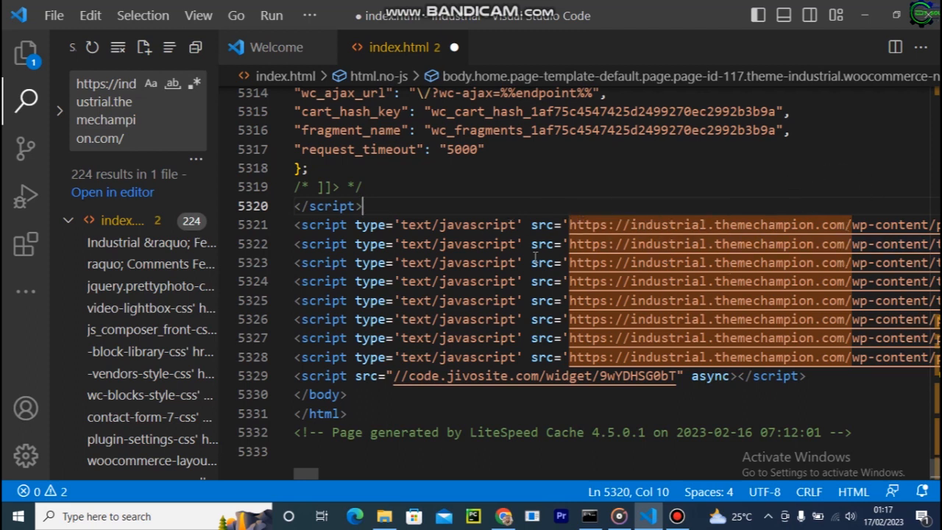
mouse_move(648, 224)
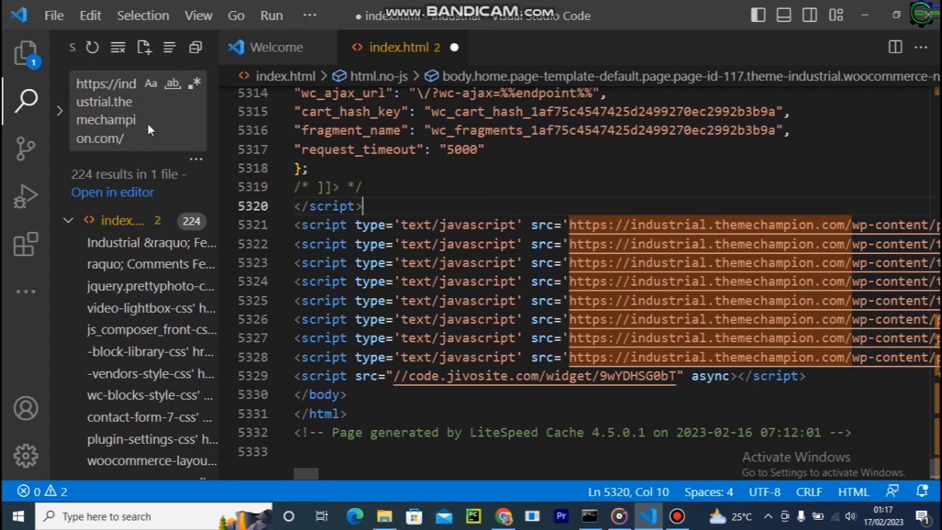
mouse_move(585, 273)
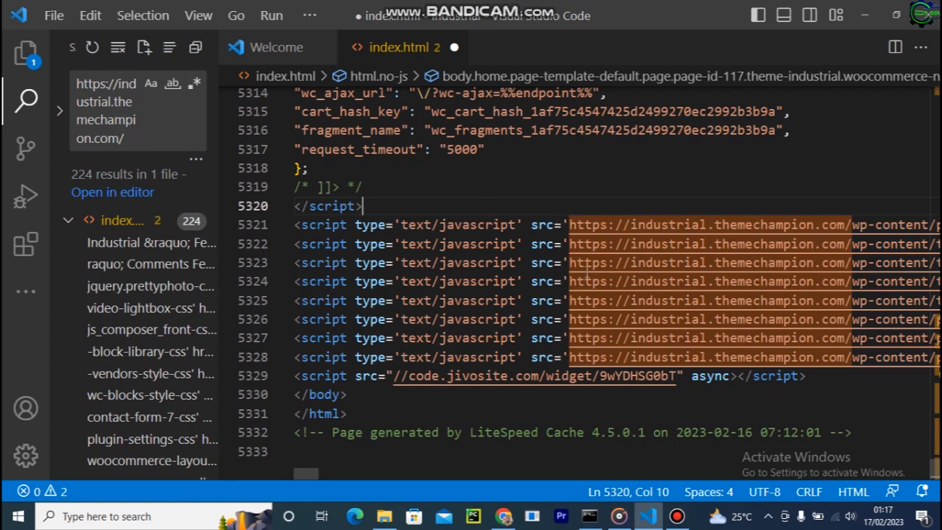
mouse_move(752, 259)
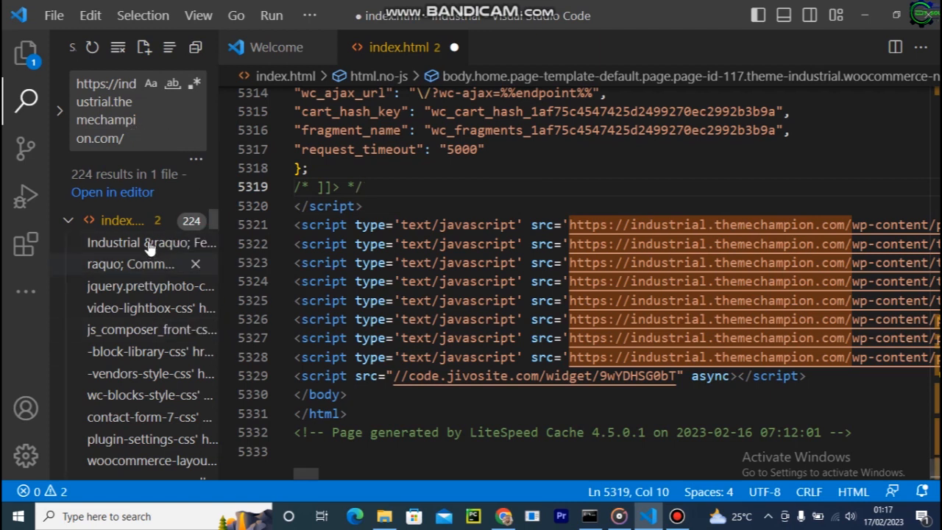
mouse_move(195, 257)
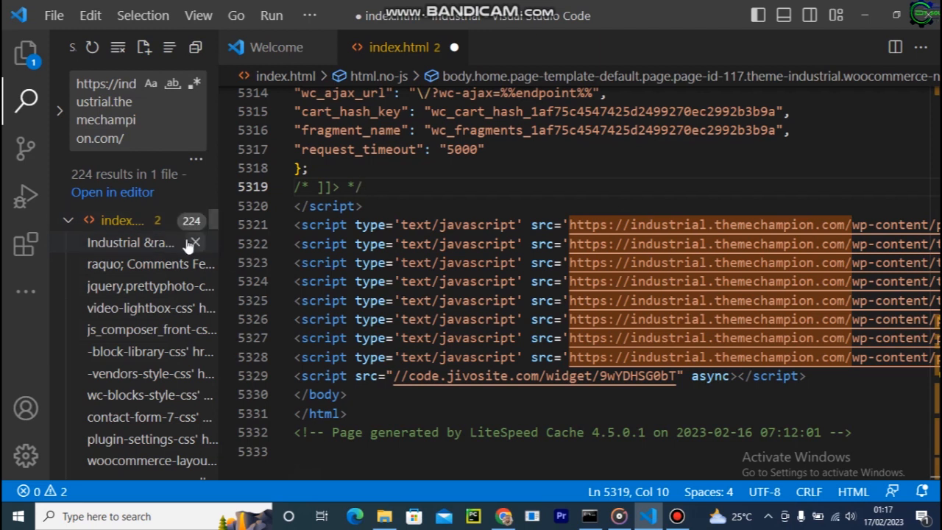
mouse_move(194, 243)
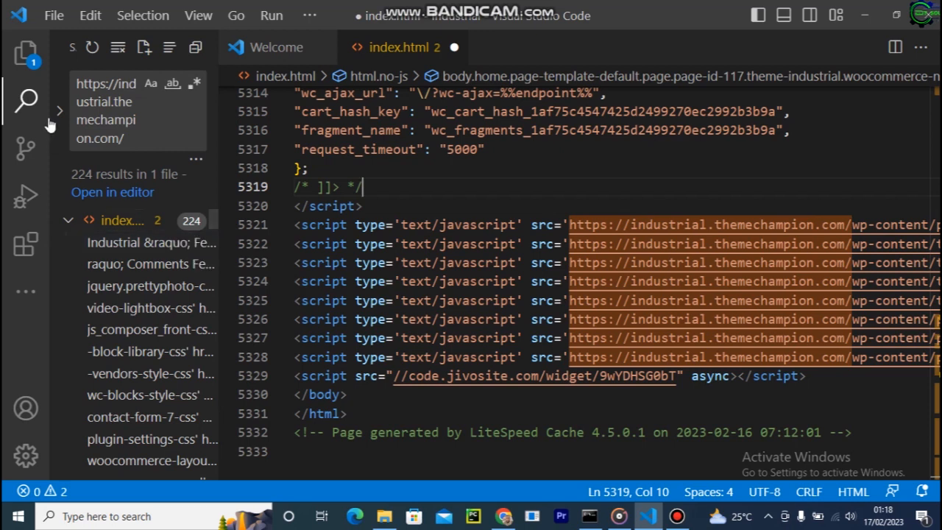
mouse_move(58, 110)
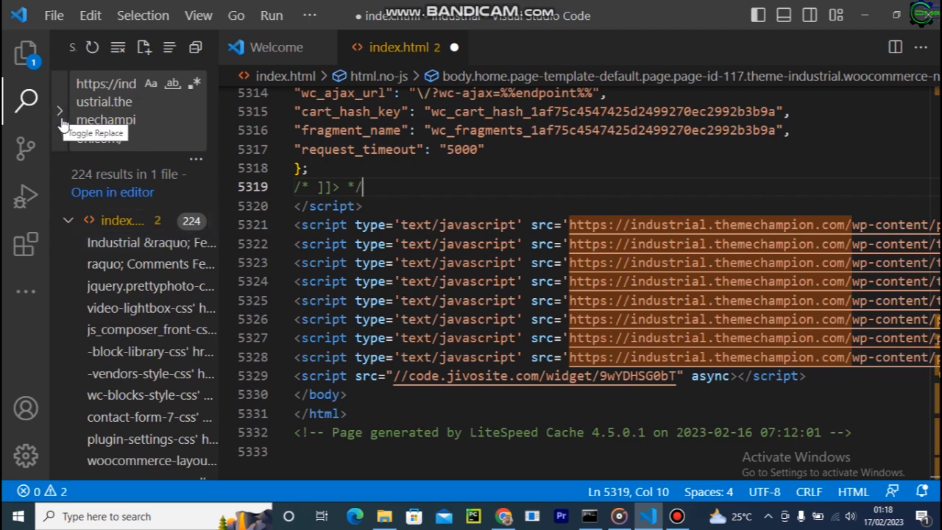
left_click(60, 110)
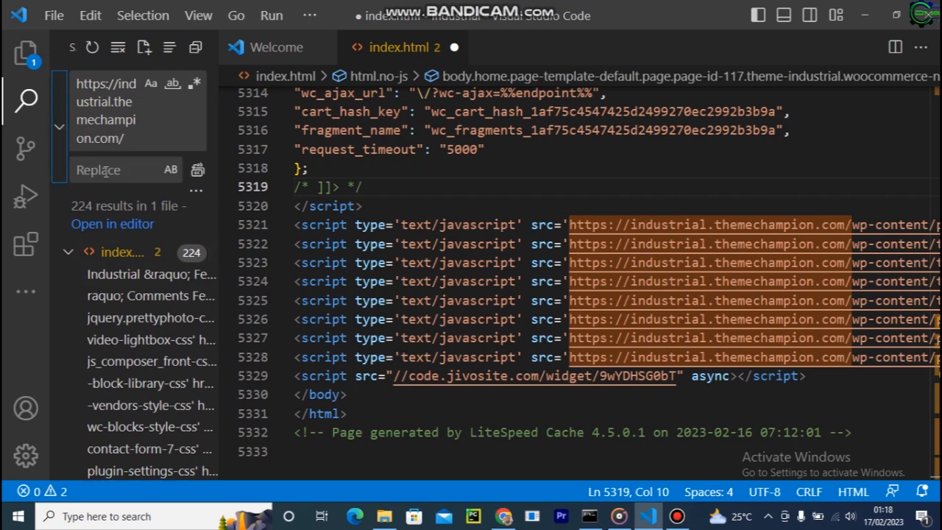
left_click(118, 171)
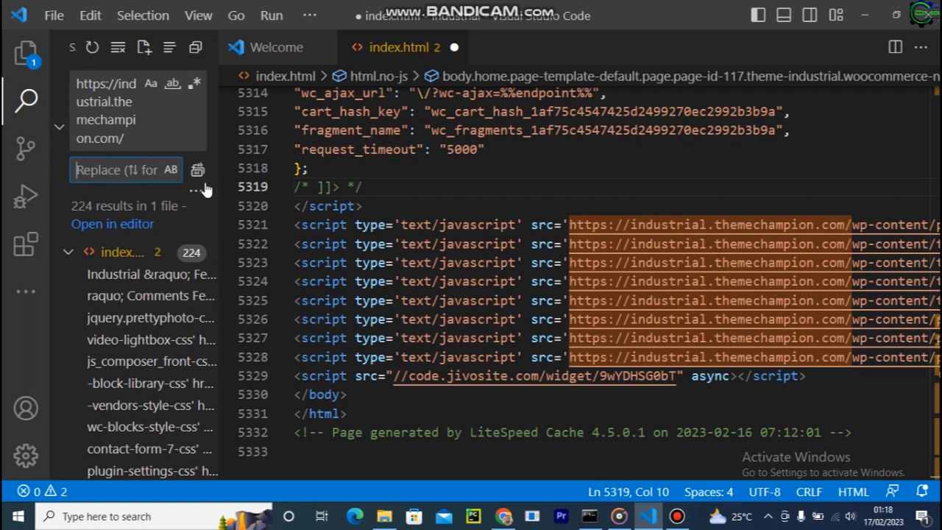
mouse_move(842, 215)
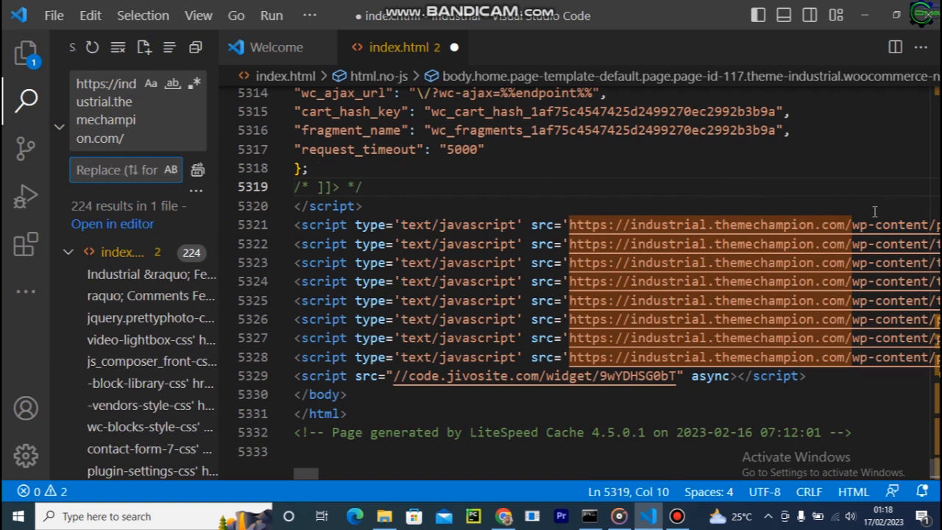
mouse_move(650, 197)
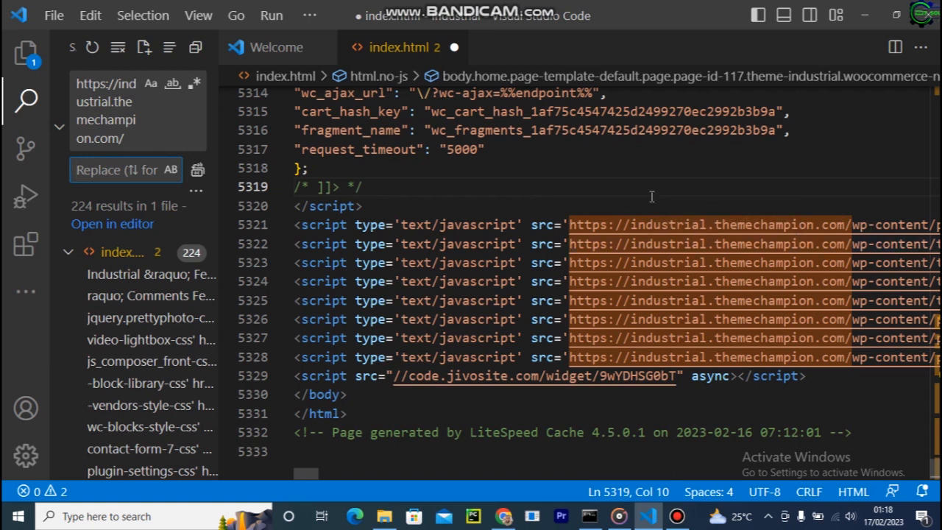
mouse_move(848, 242)
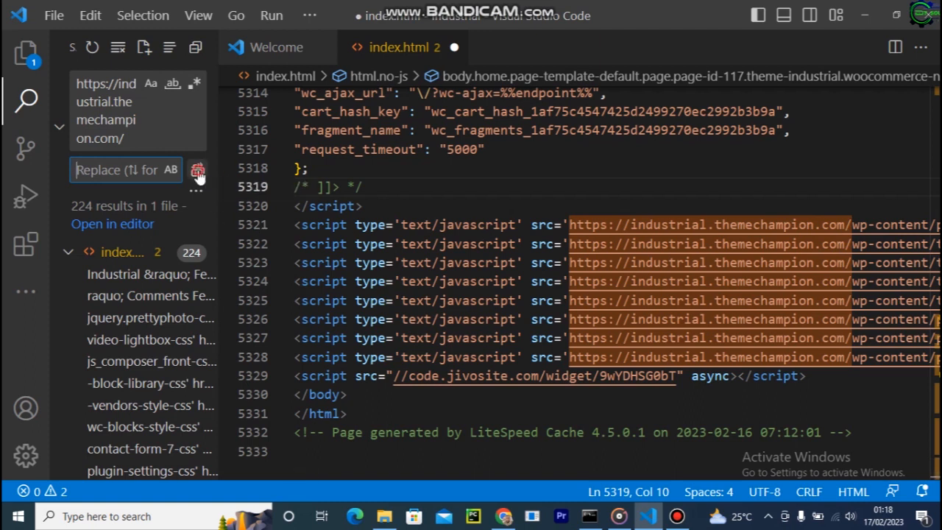
- Request Replace All of the 224 URL matches with an empty replacement
left_click(197, 169)
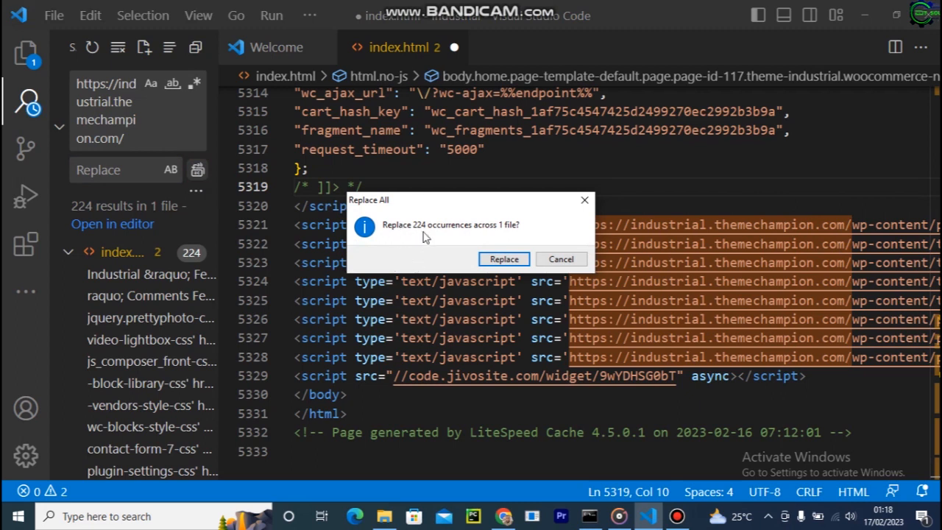
mouse_move(489, 238)
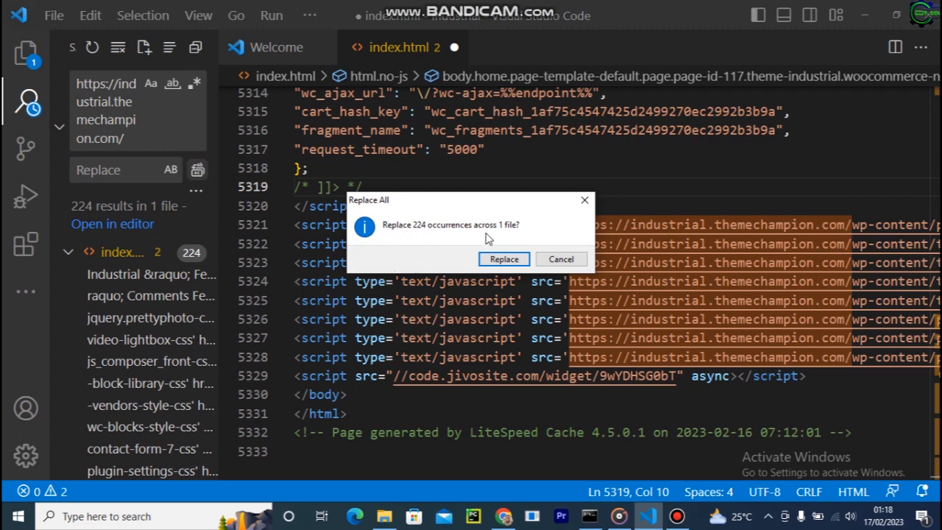
mouse_move(507, 245)
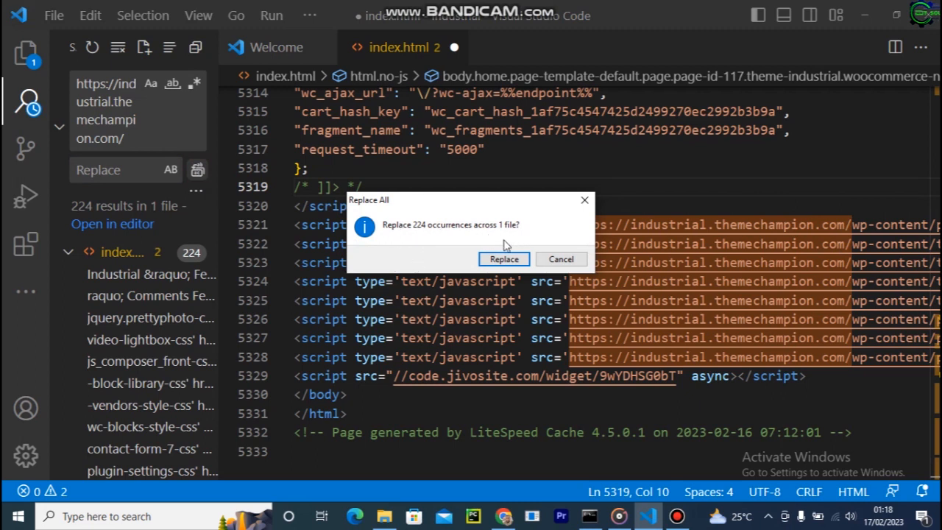
mouse_move(497, 232)
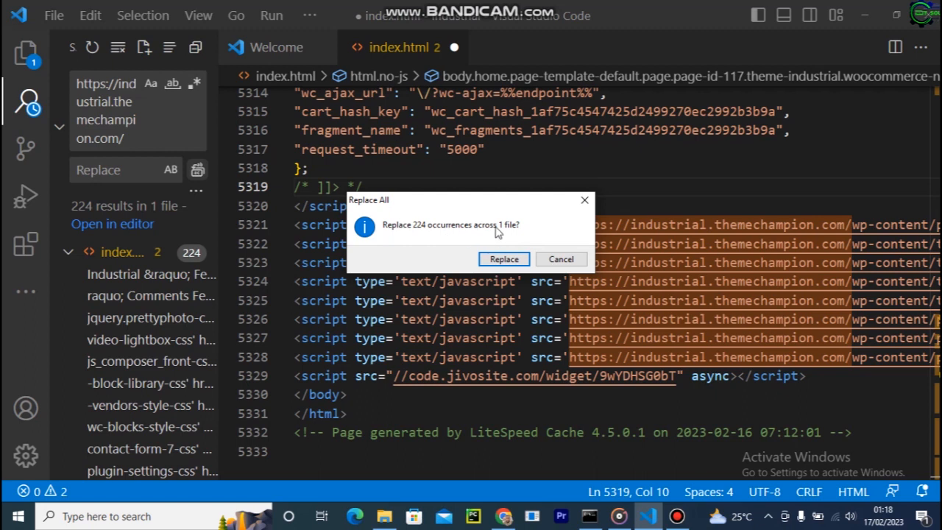
mouse_move(663, 301)
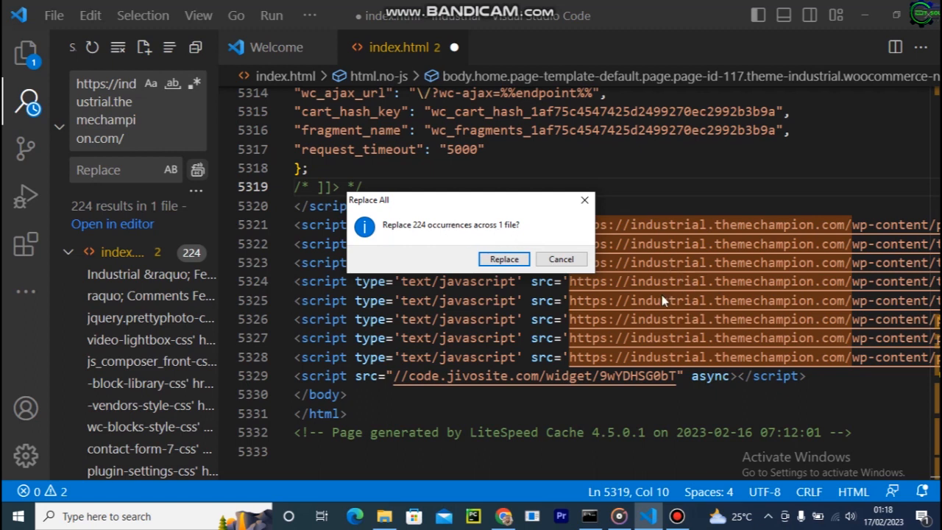
mouse_move(710, 250)
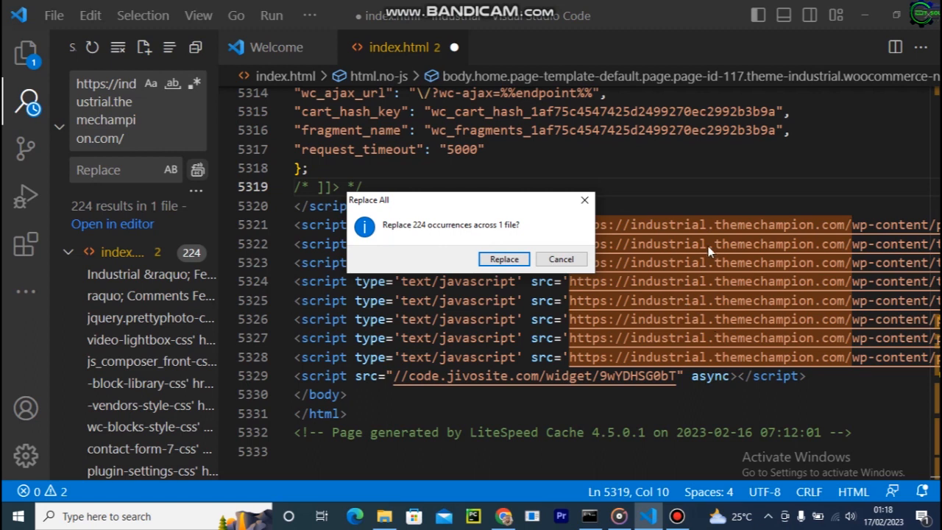
mouse_move(813, 309)
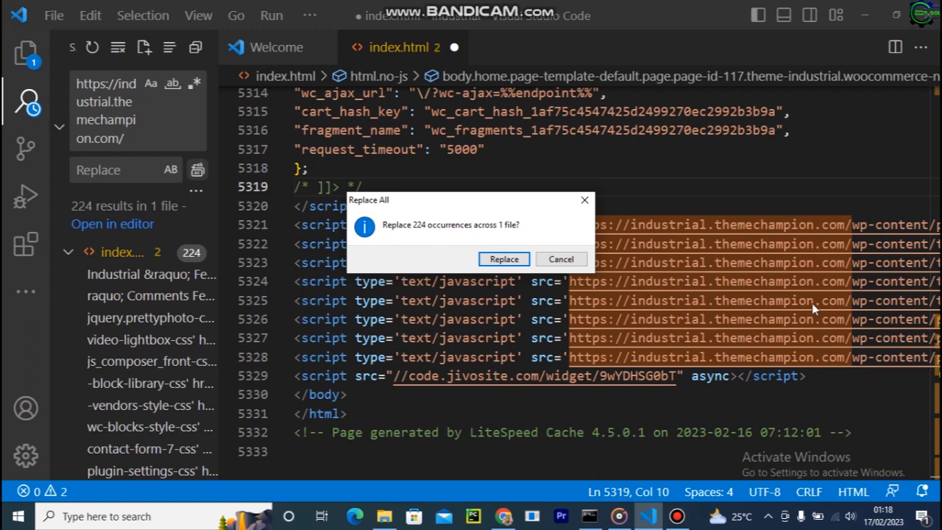
mouse_move(680, 253)
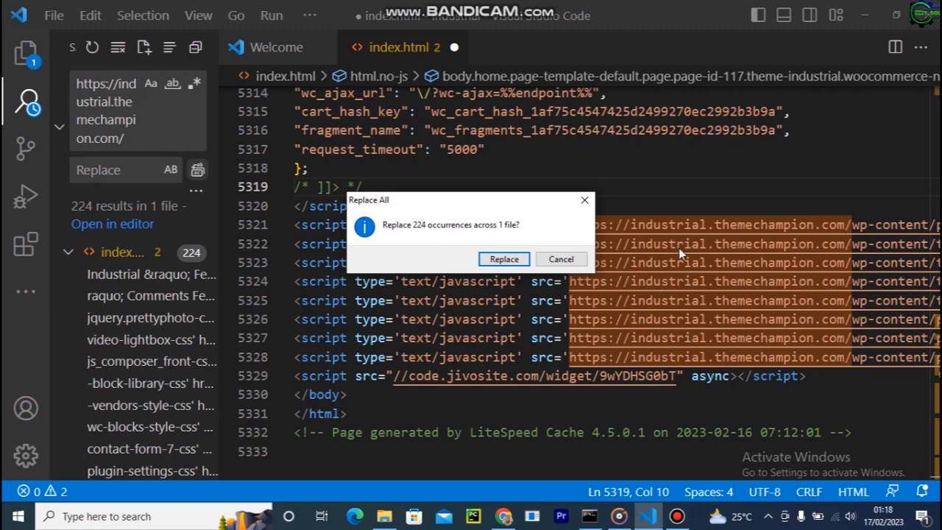
mouse_move(371, 271)
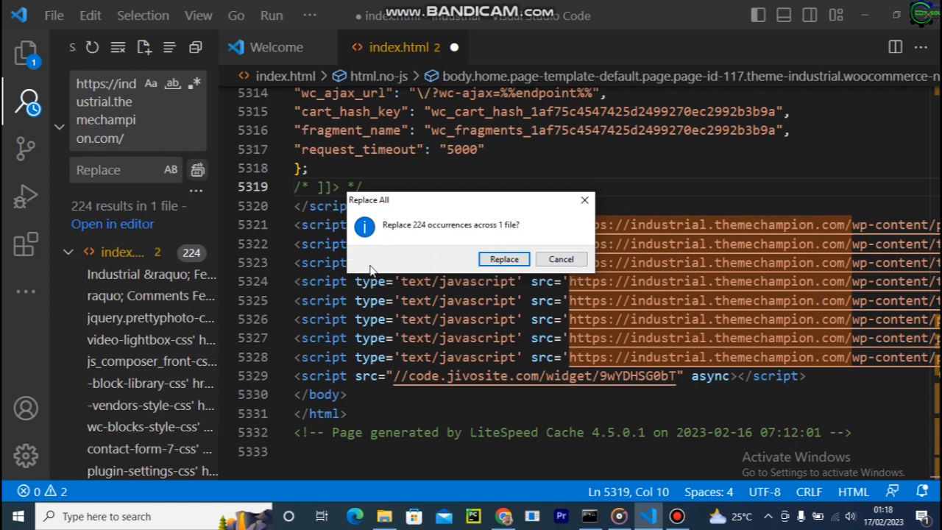
mouse_move(156, 181)
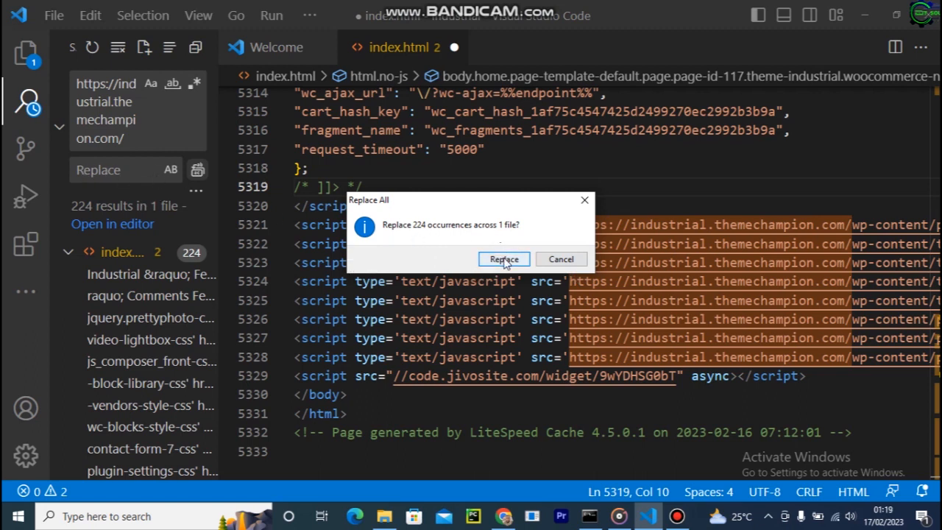
- Confirm the 224 replacements and select all of index.html to check the relative wp-content script paths
left_click(503, 259)
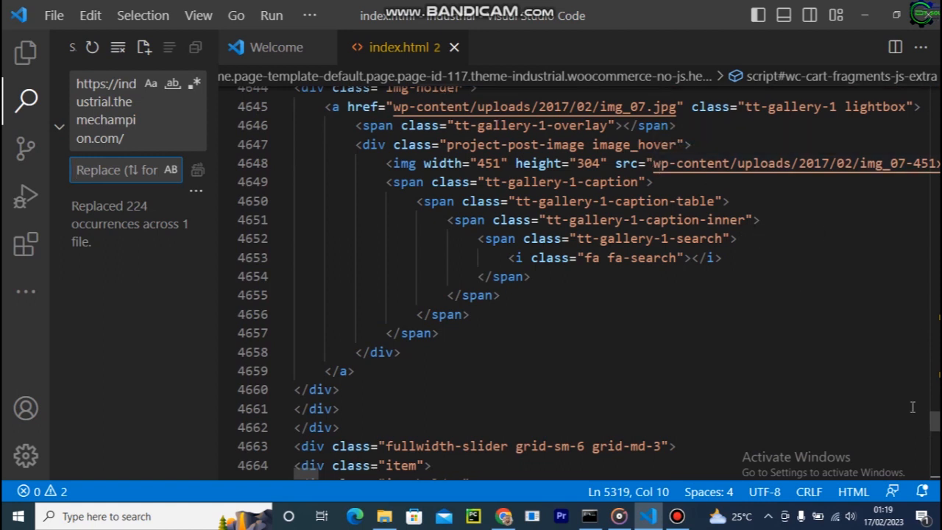
left_click(439, 332)
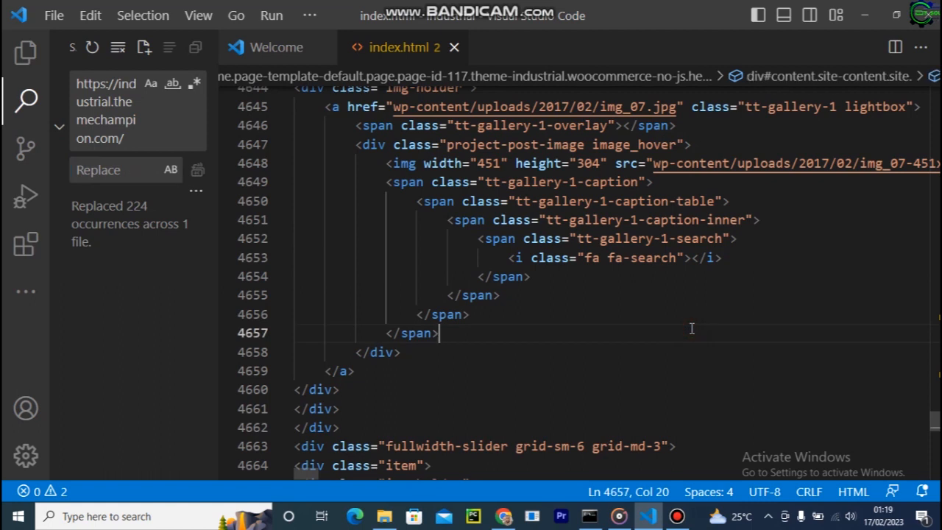
key("ctrl+a")
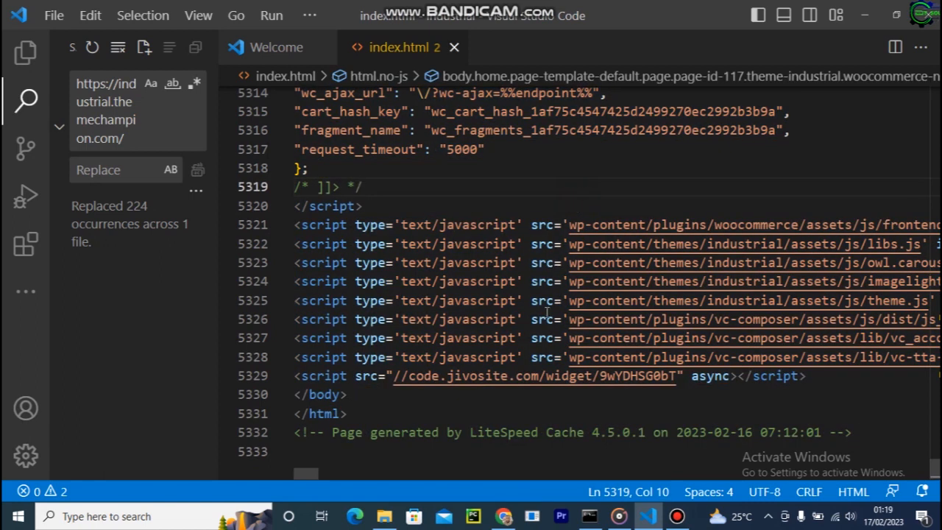
mouse_move(542, 282)
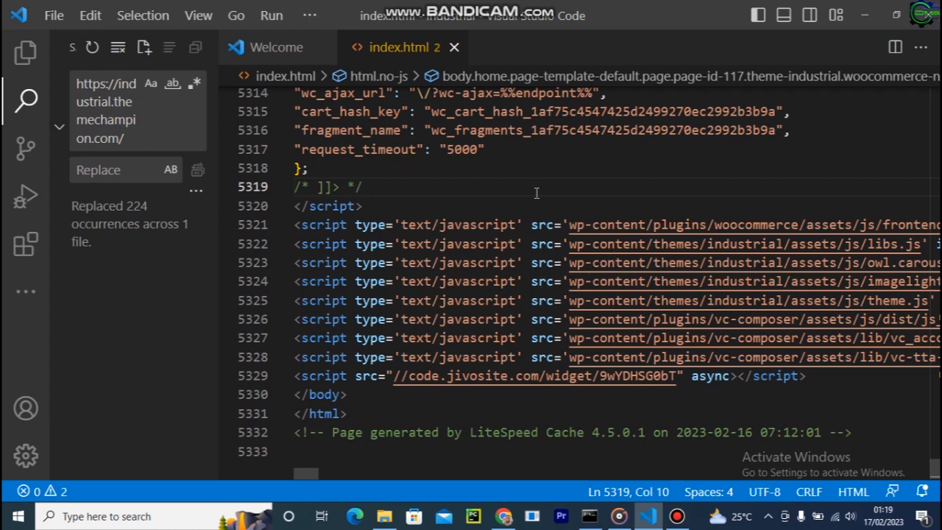
mouse_move(541, 212)
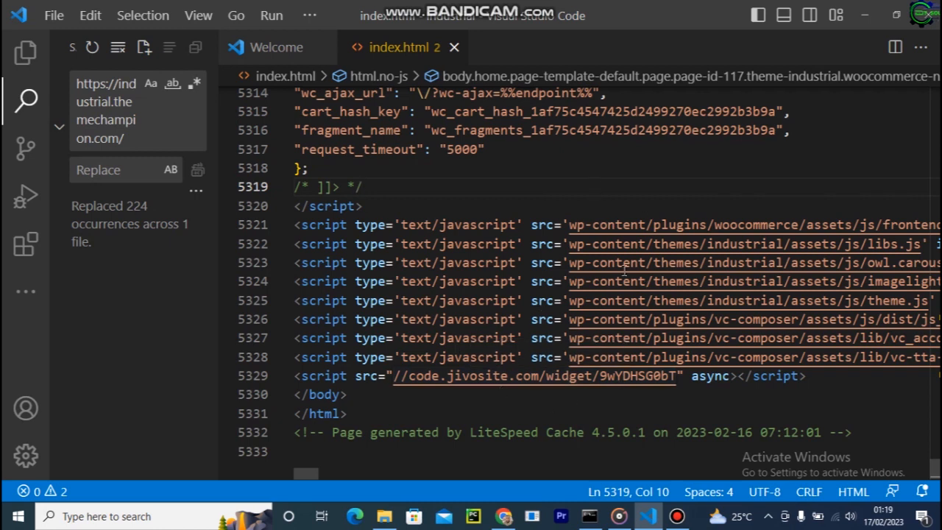
mouse_move(677, 357)
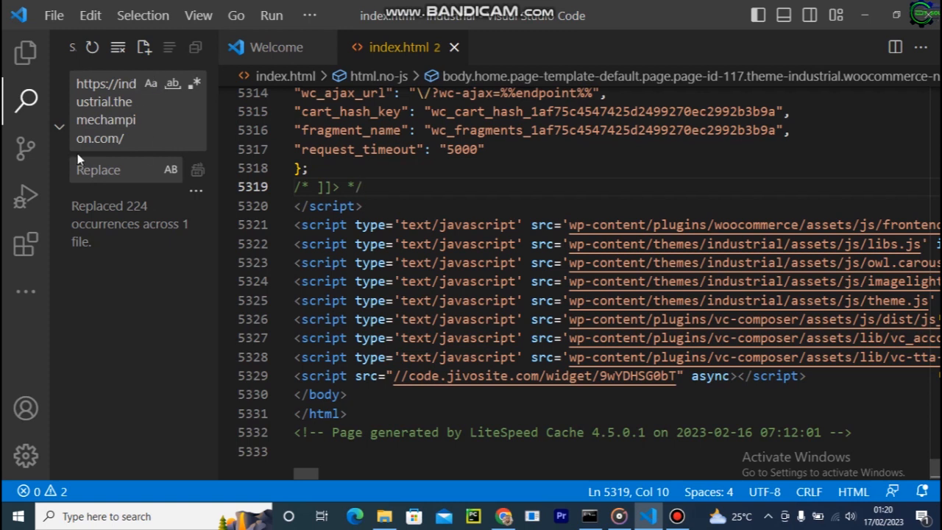
mouse_move(197, 15)
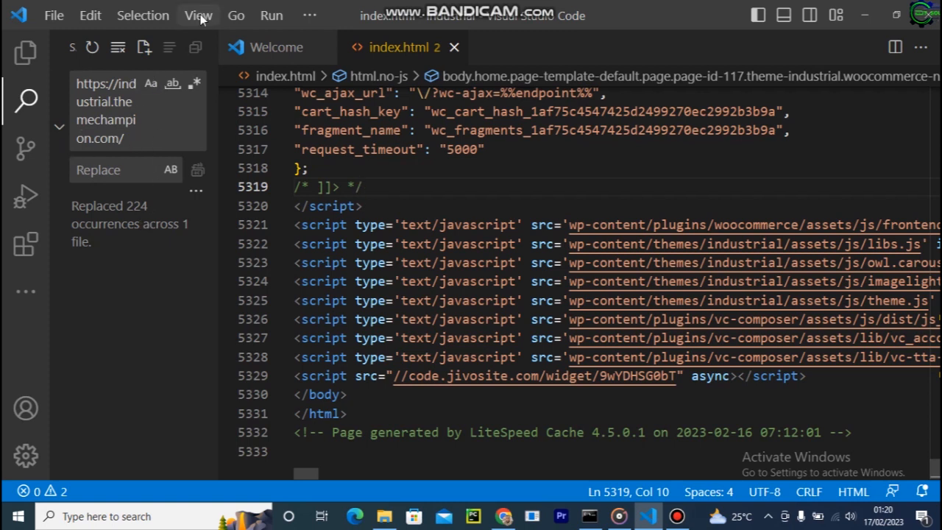
- Show the Go menu's navigation commands from the menu bar
left_click(235, 15)
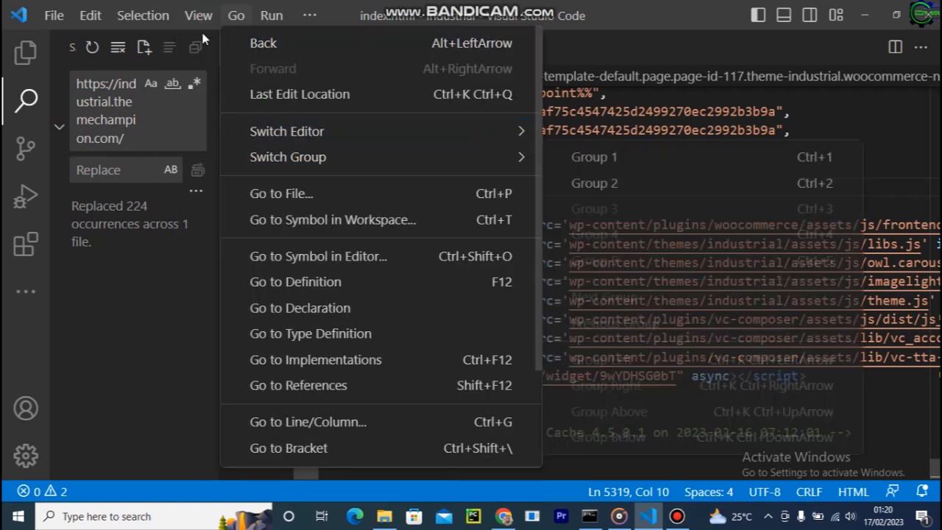